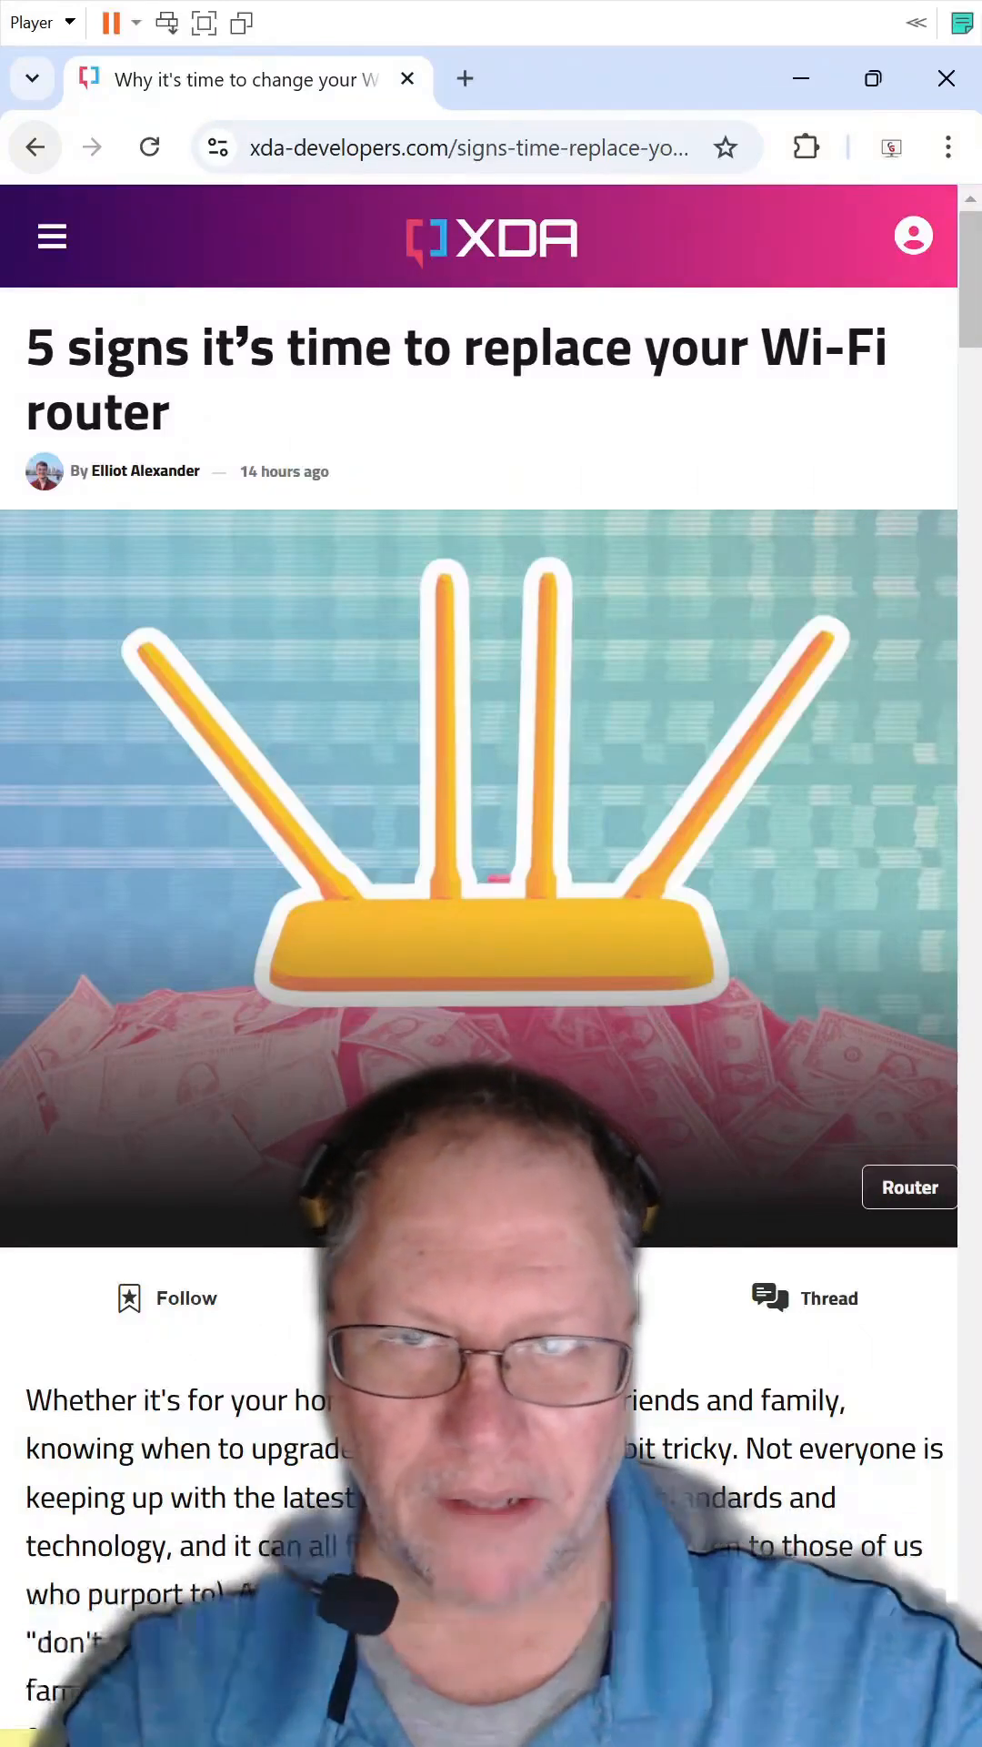
scroll("down", 3)
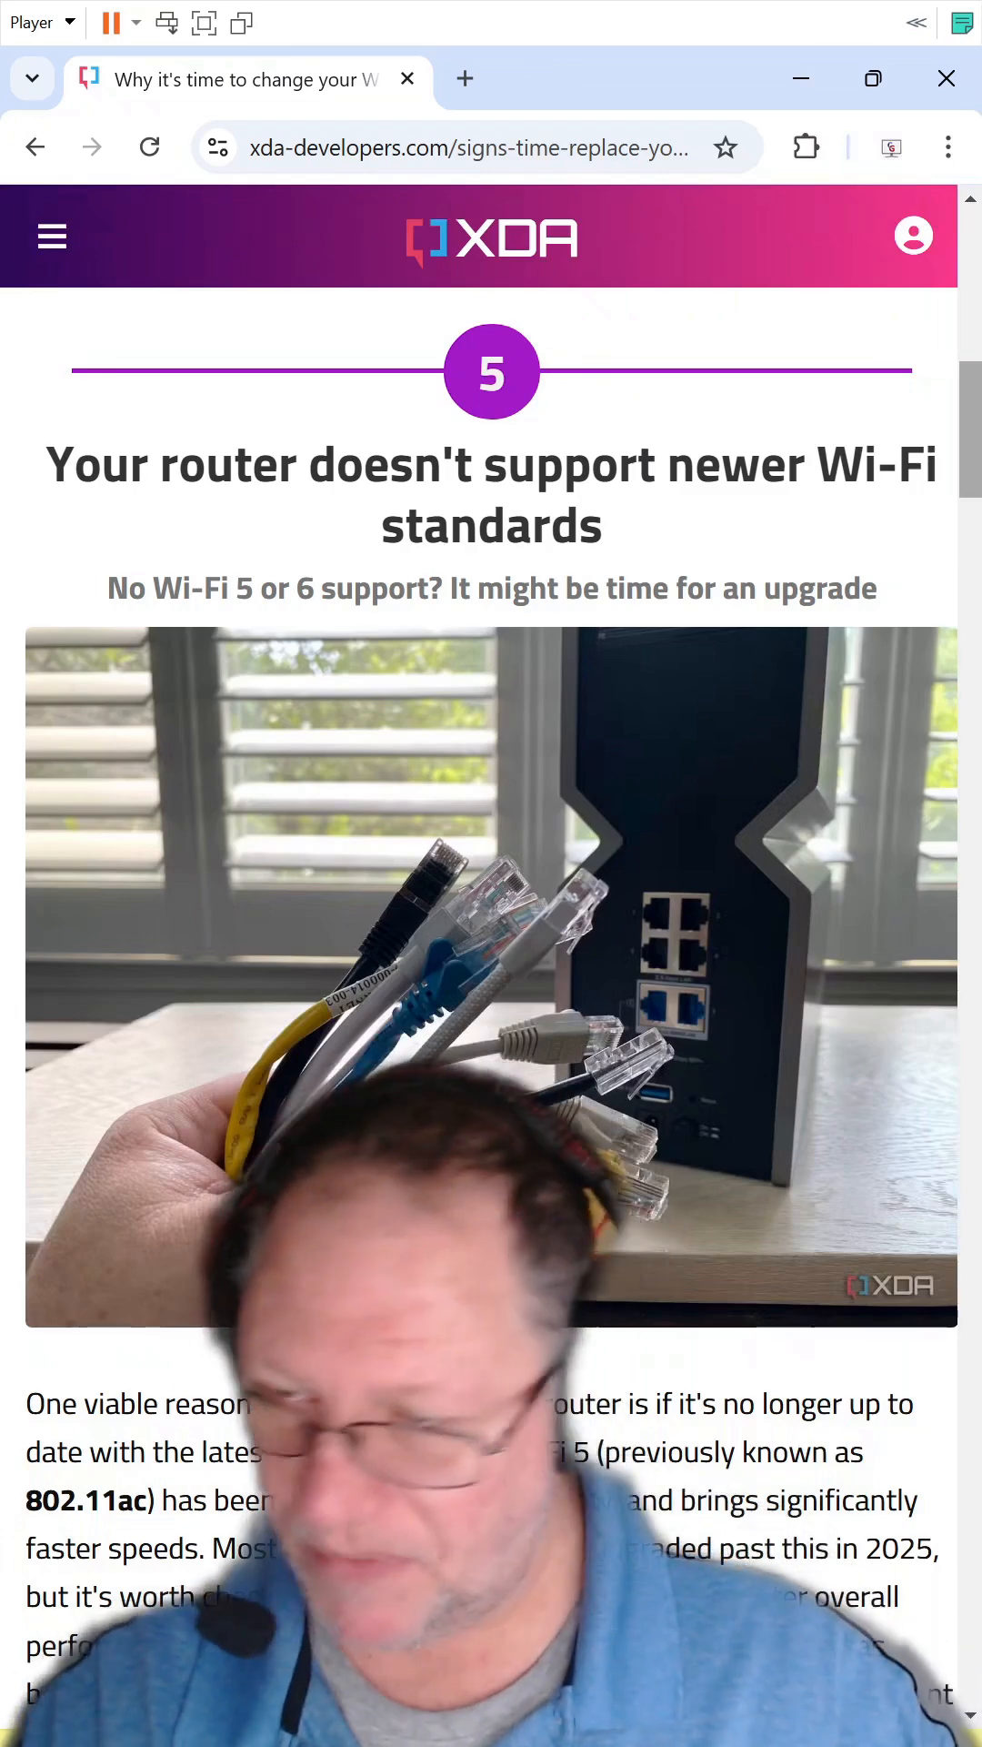
scroll("up", 3)
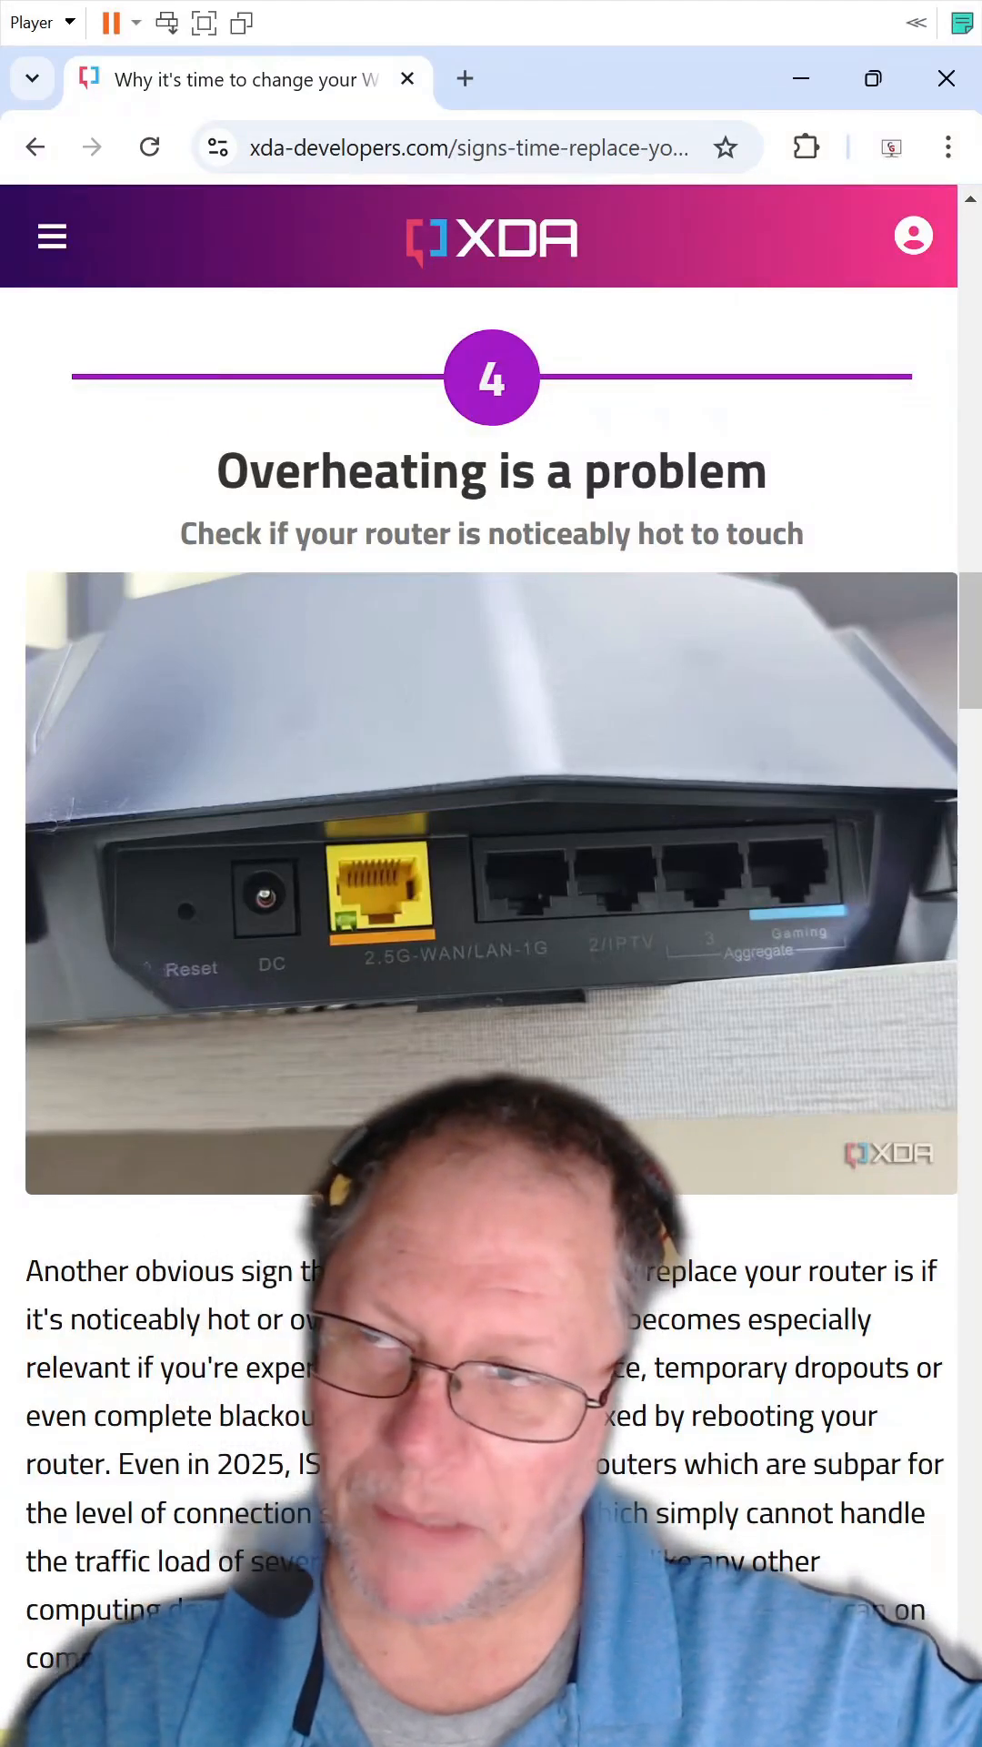
scroll("down", 3)
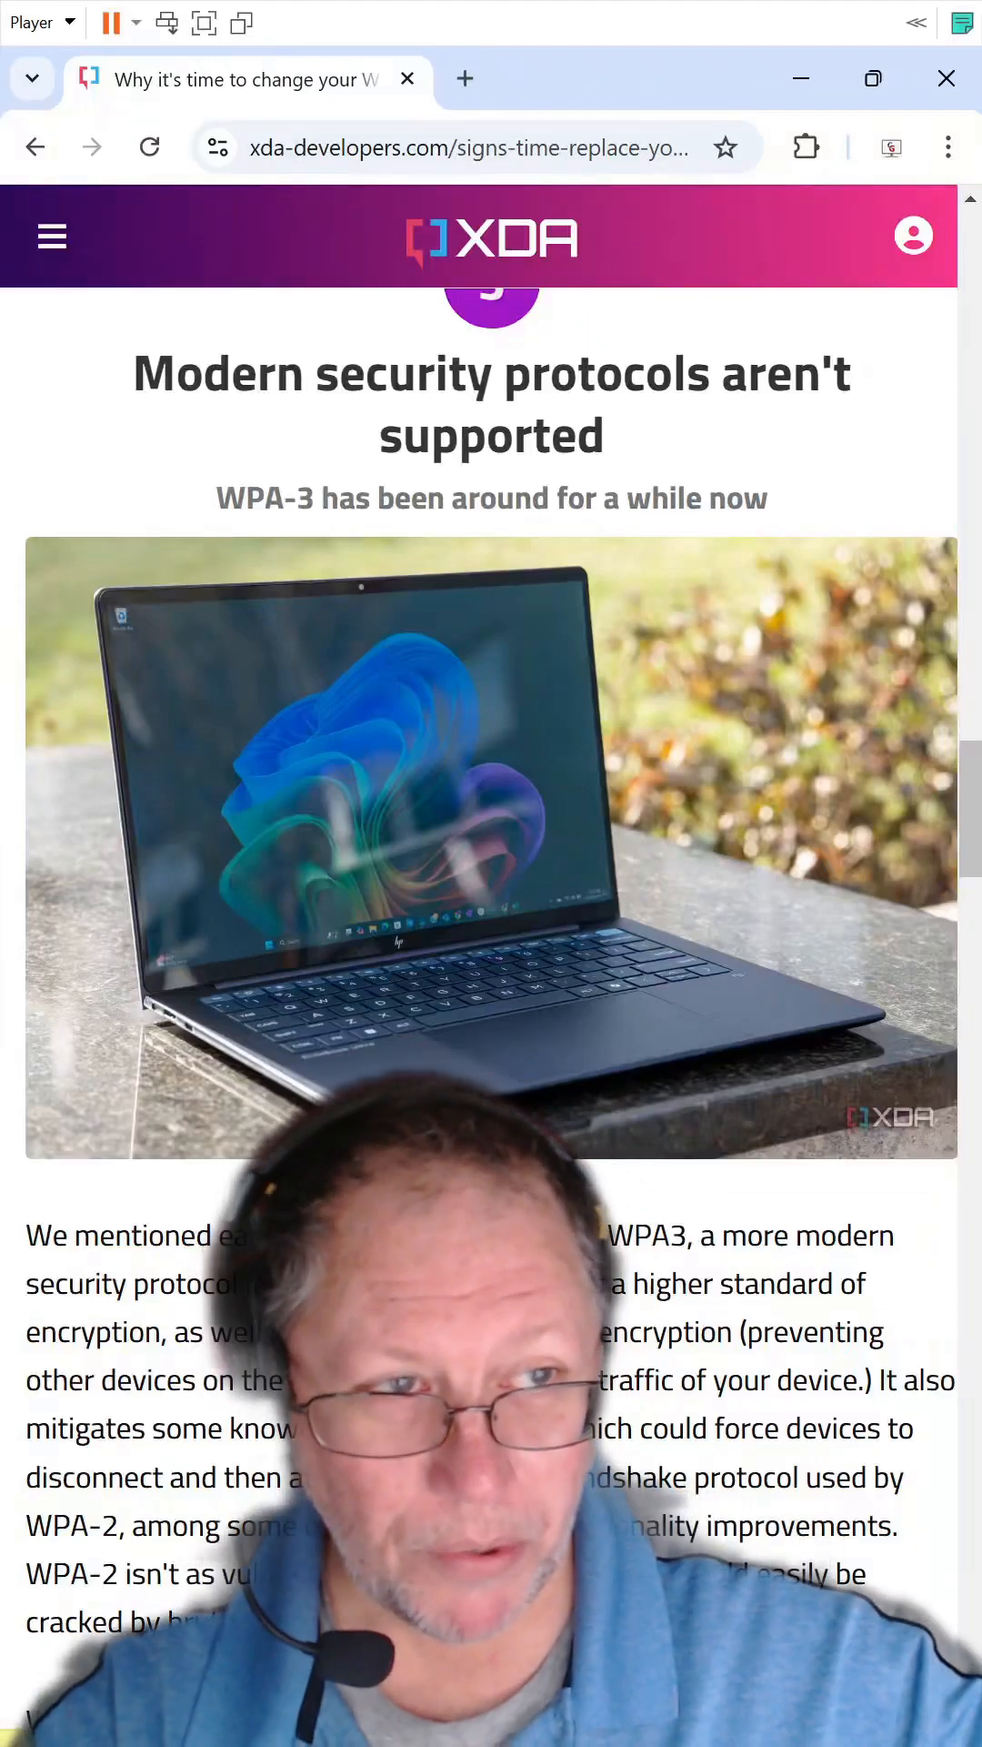